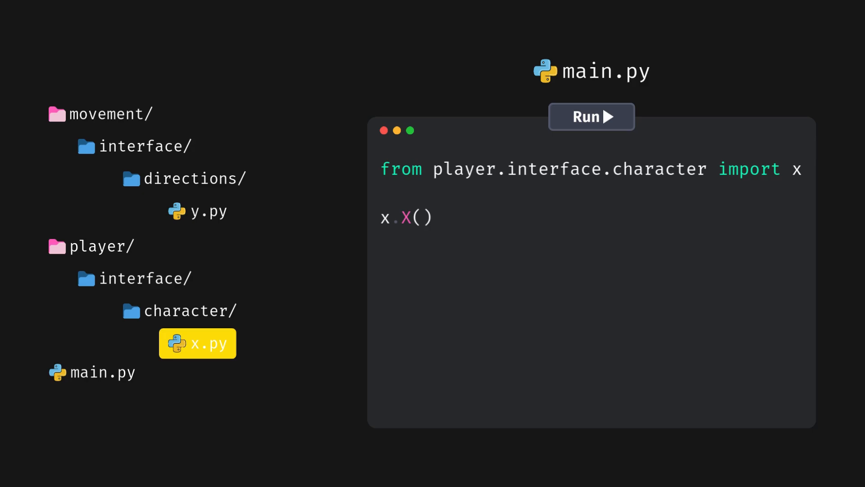
Step: Run main.py so the import of x succeeds and prints "Initialized module 'x'"
left_click(591, 116)
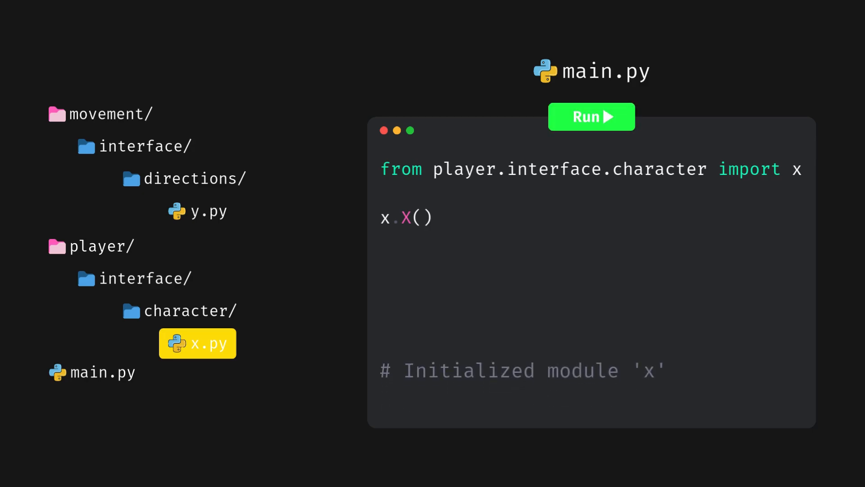